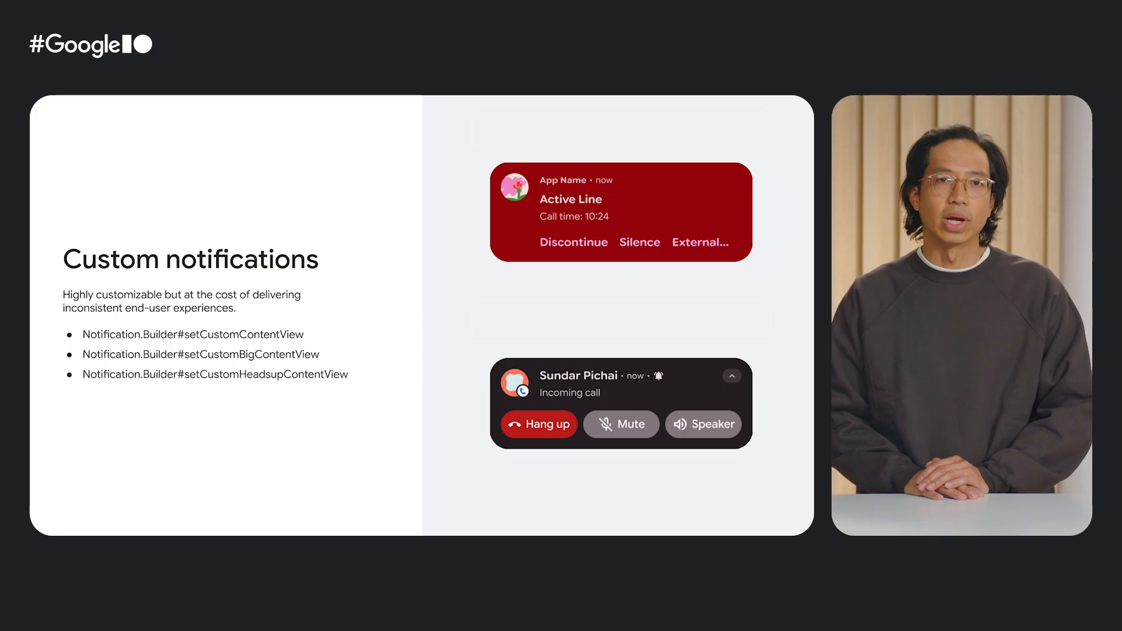
pyautogui.press('Right')
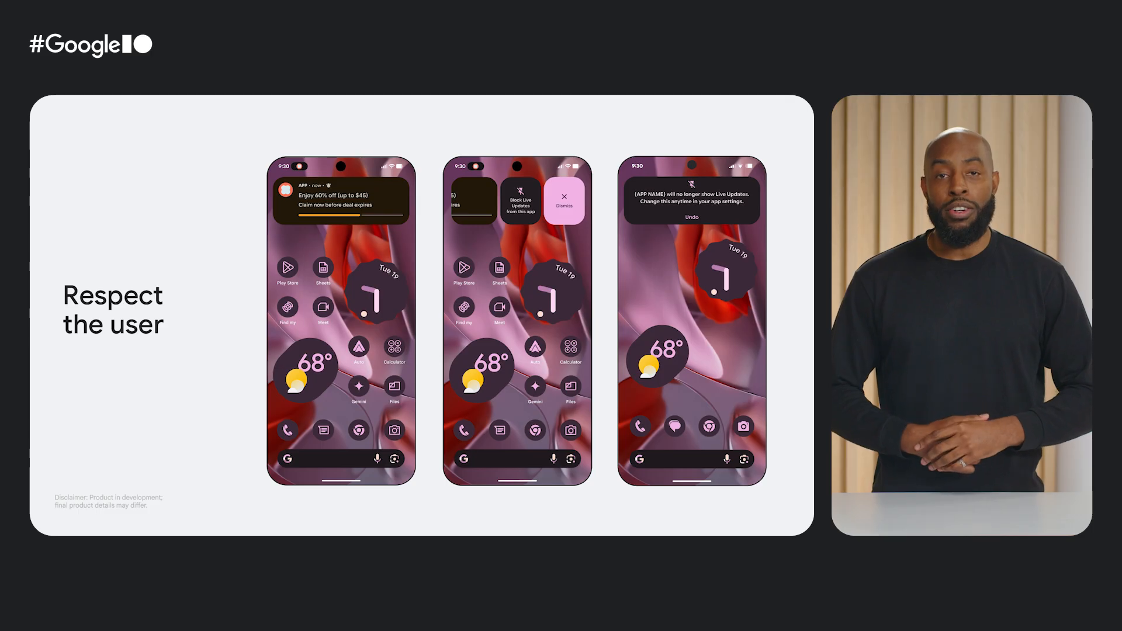
pyautogui.press('right')
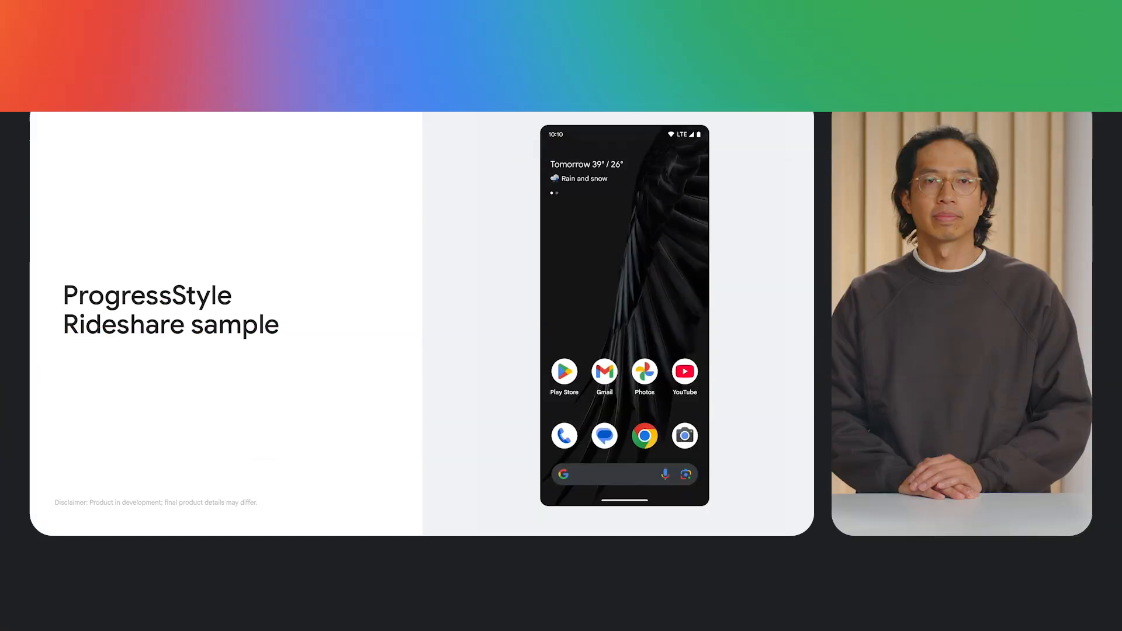